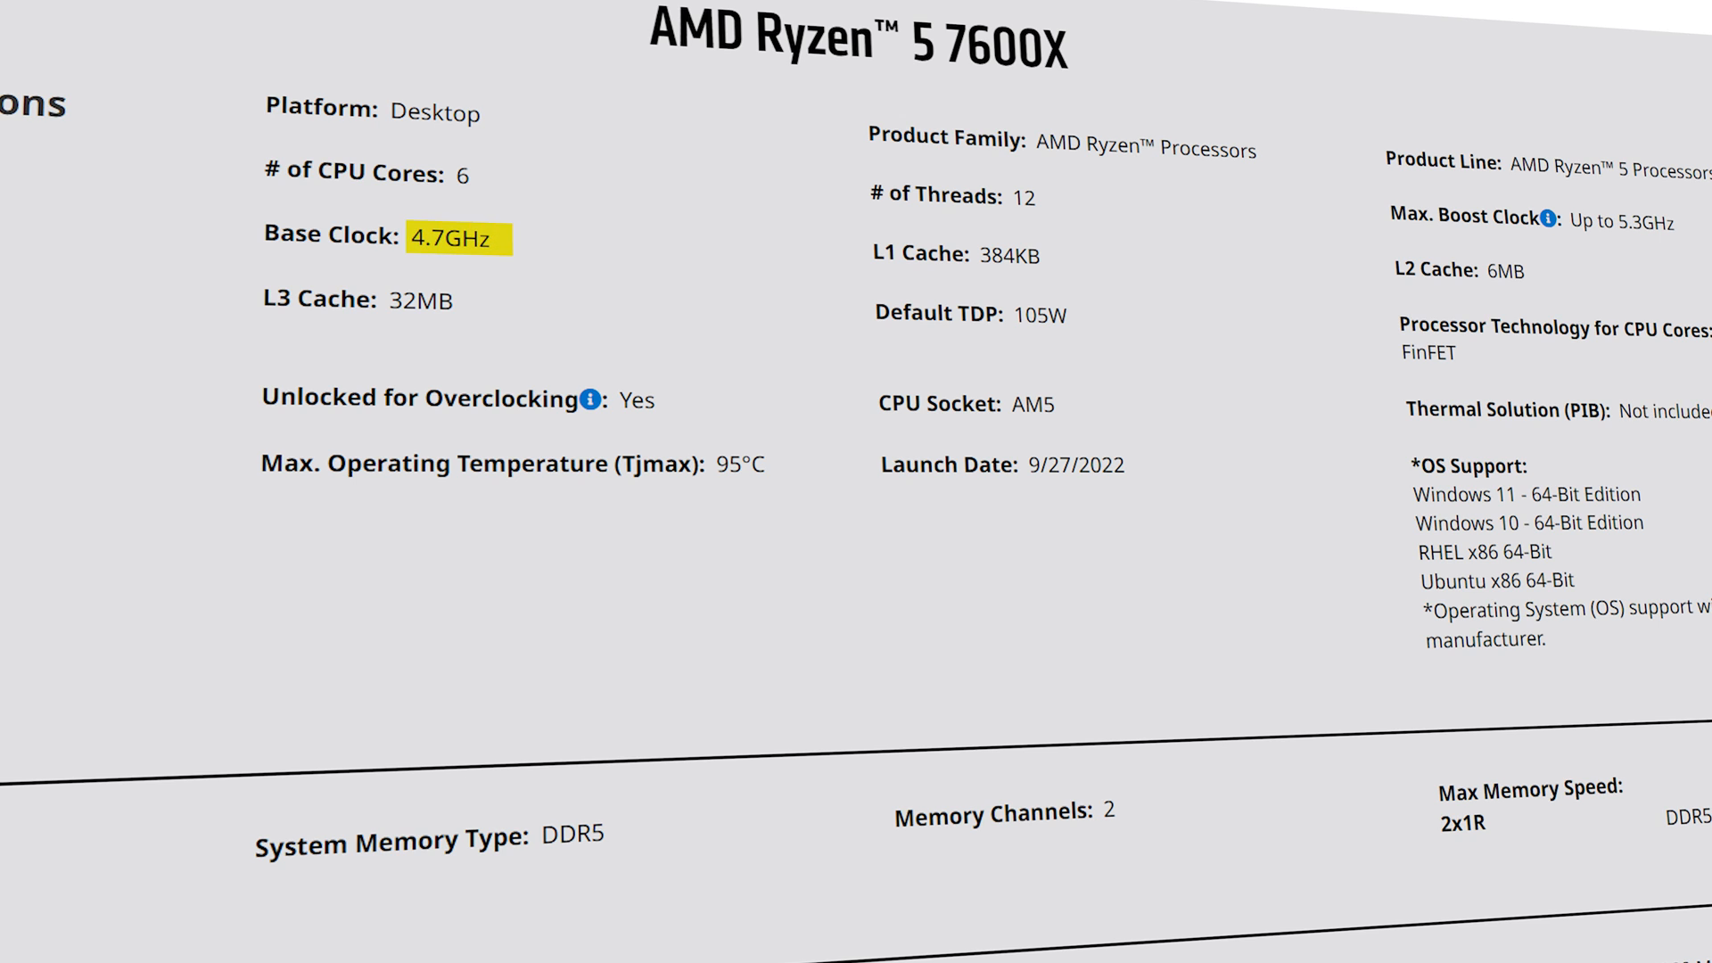
- Move the highlight from the 4.7GHz Base Clock value to the 384KB L1 Cache figure
double_click(1625, 225)
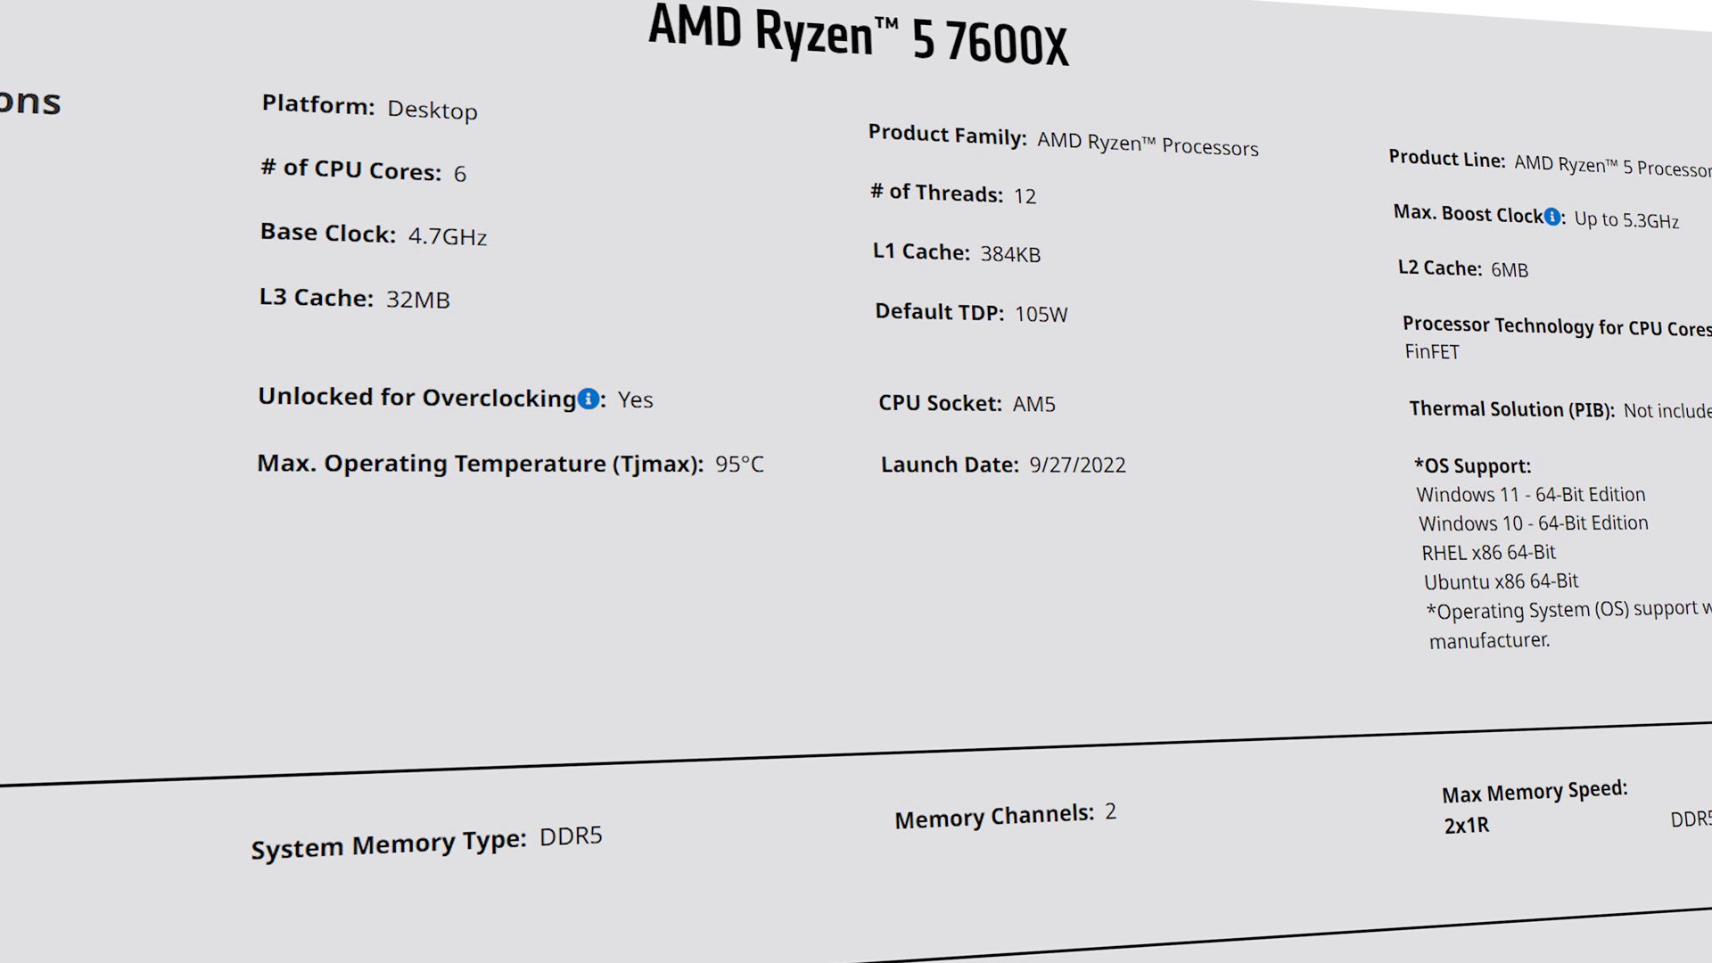
double_click(961, 252)
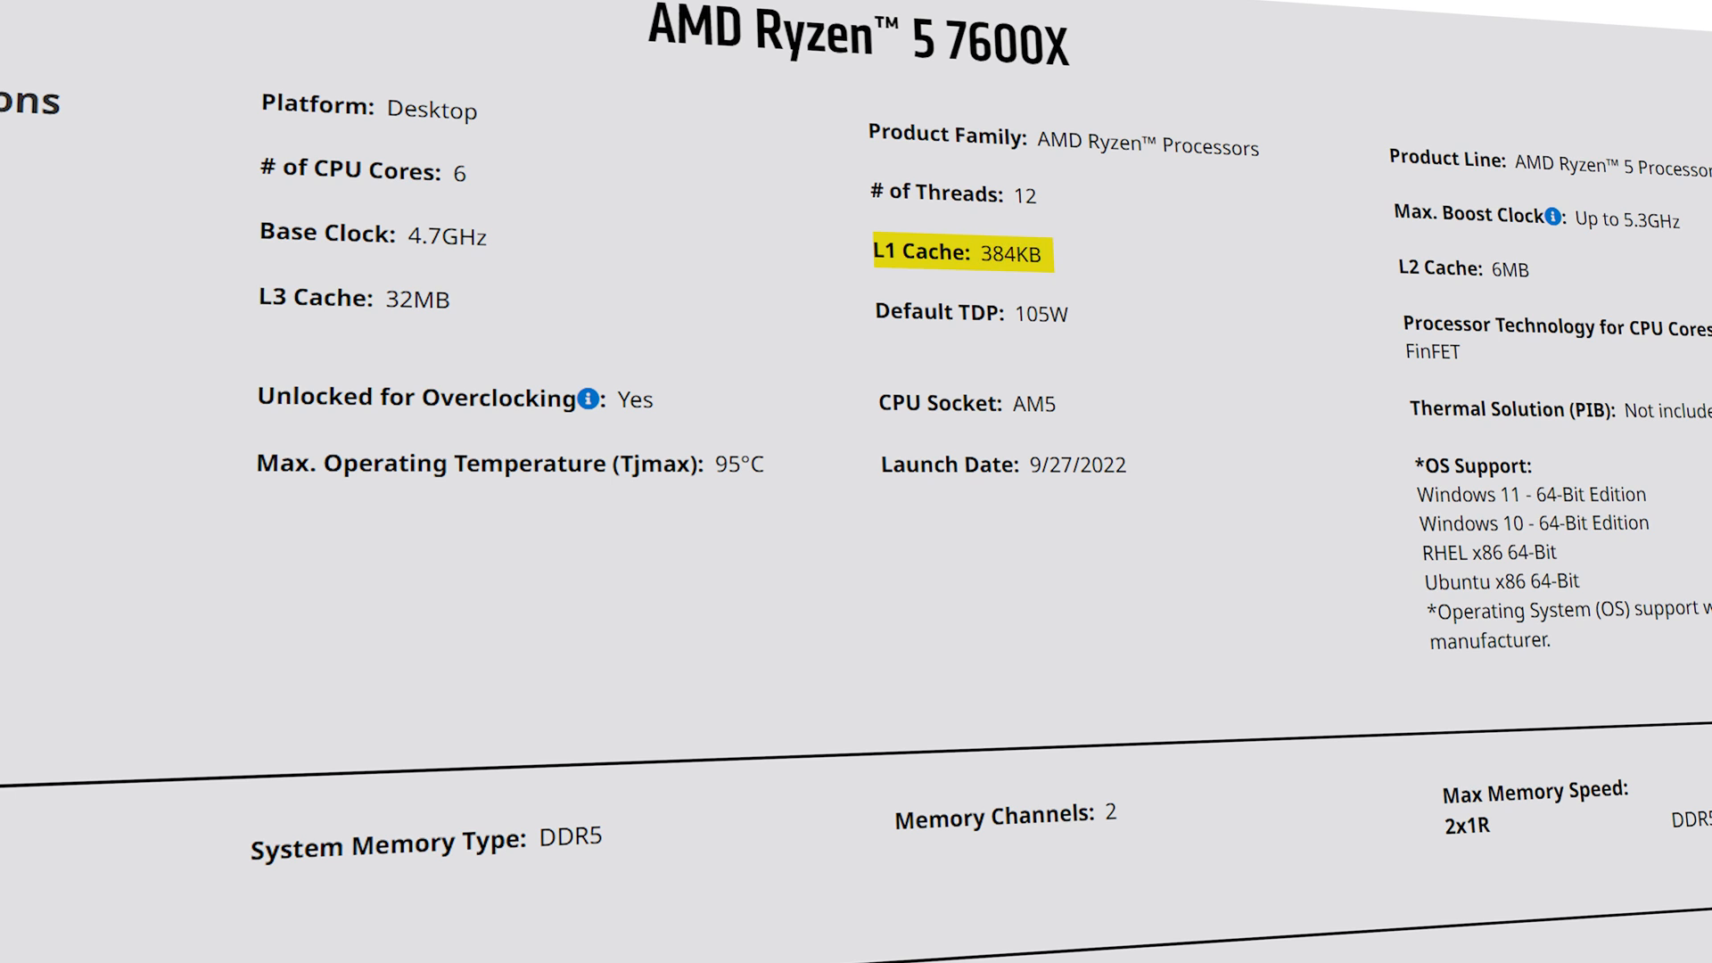